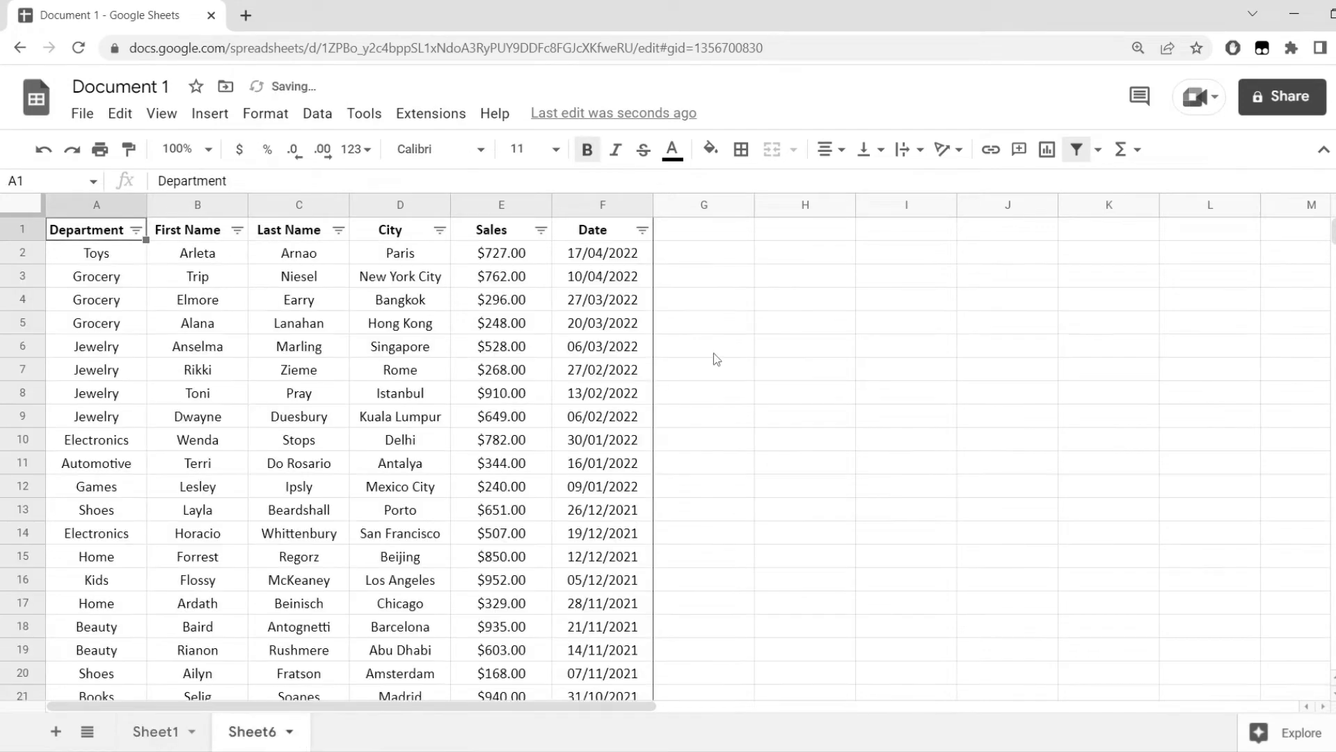
Scroll through the Sheet6 sales data to reveal the blank rows between entries.
scroll(down, 3)
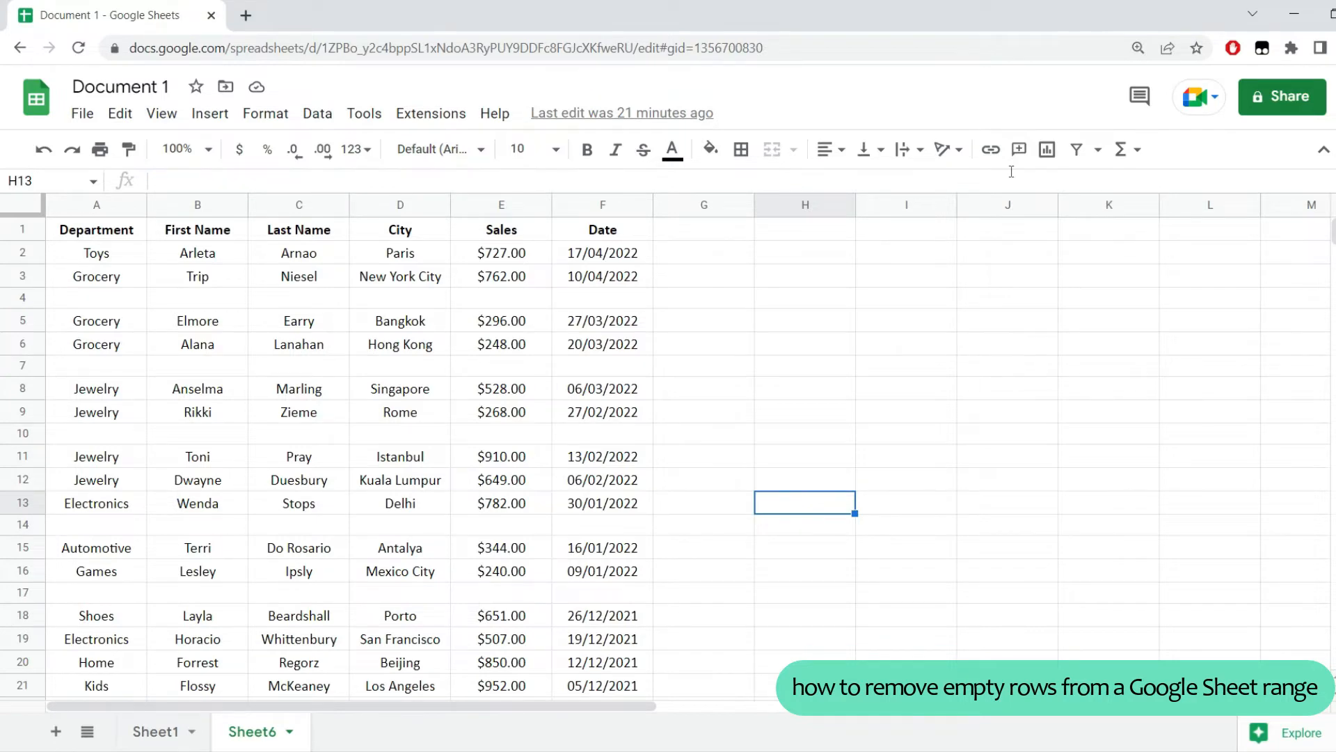
mouse_move(711, 231)
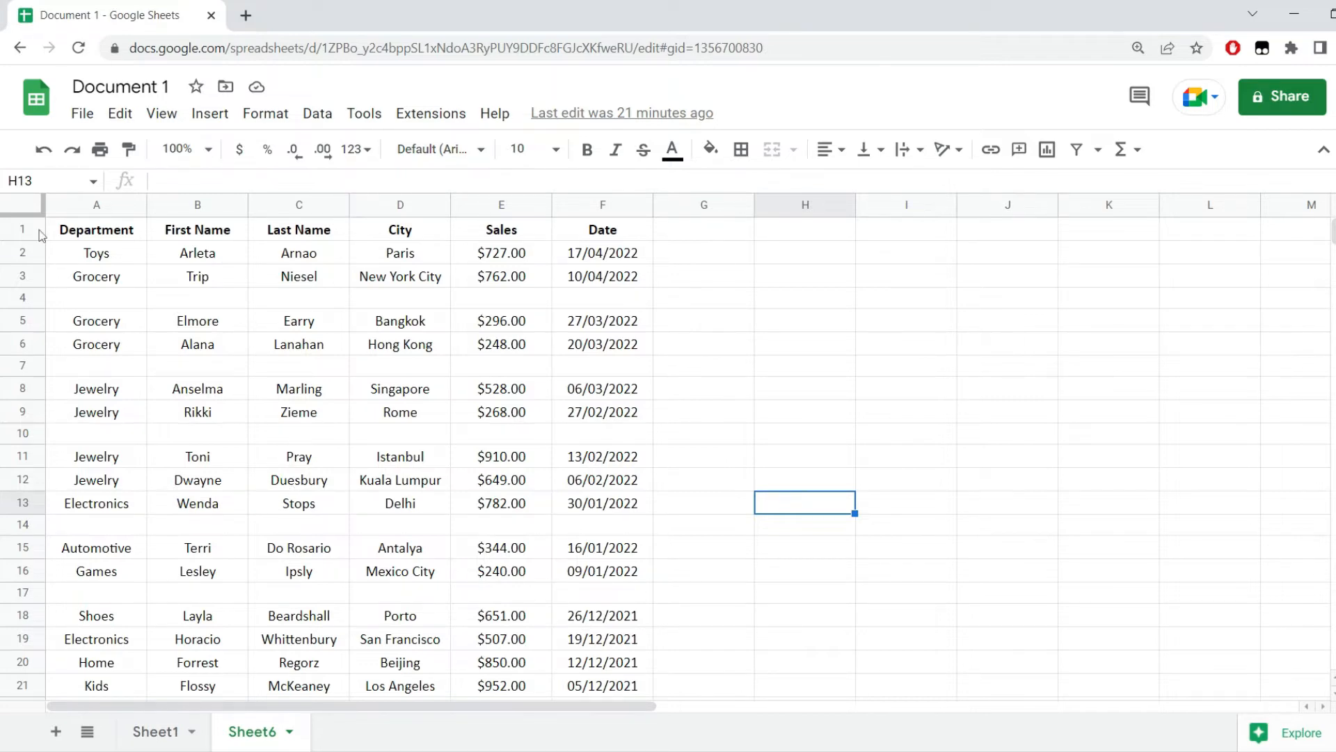
Select the range A1:F41 starting from the Department header through the last record.
click(95, 229)
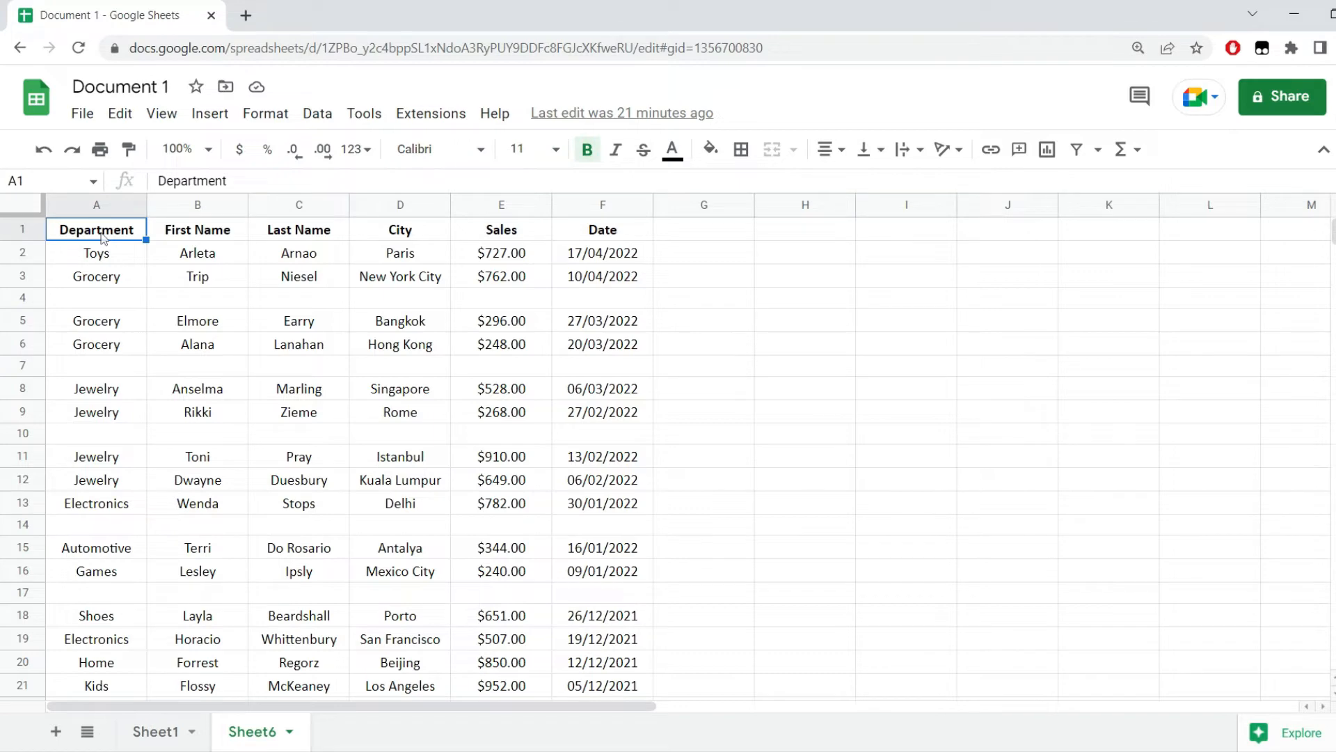
key(ctrl+shift+Right)
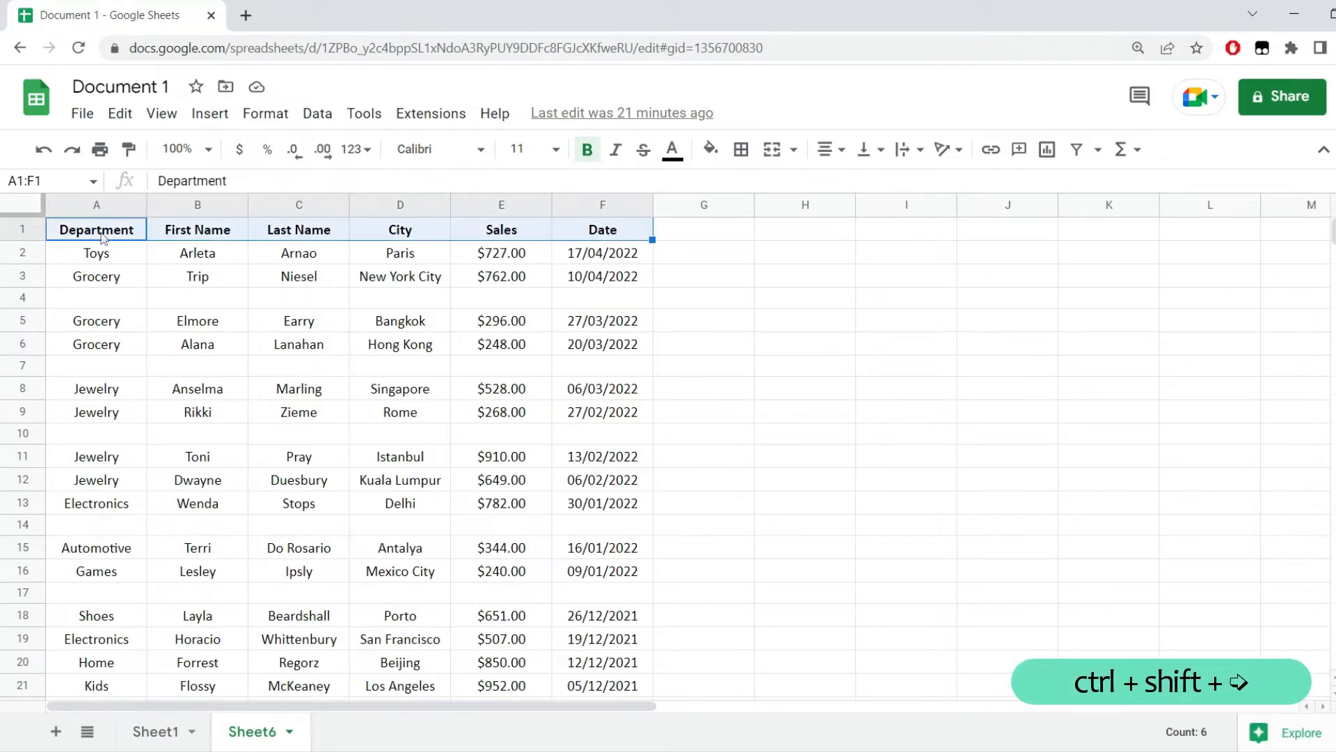
key(ctrl+shift+down)
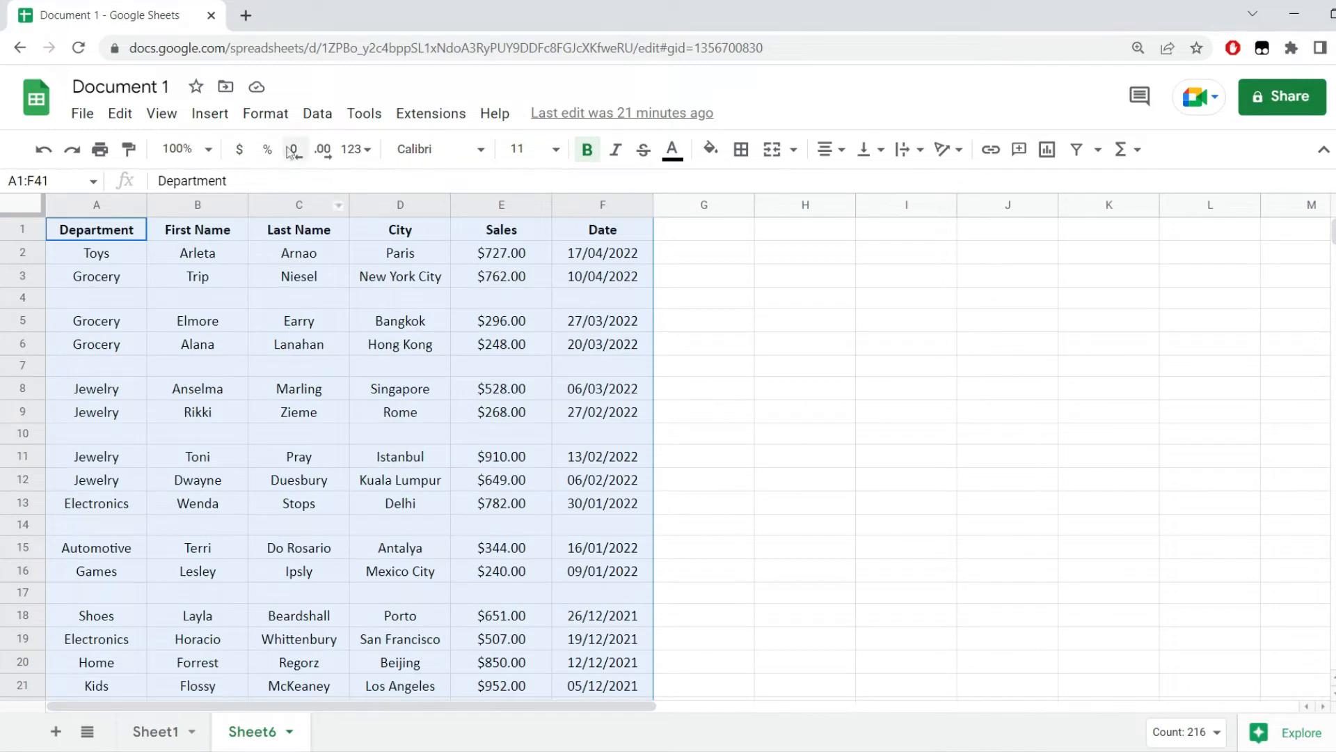
Create a filter on the selected table via Data > Create a filter.
click(316, 112)
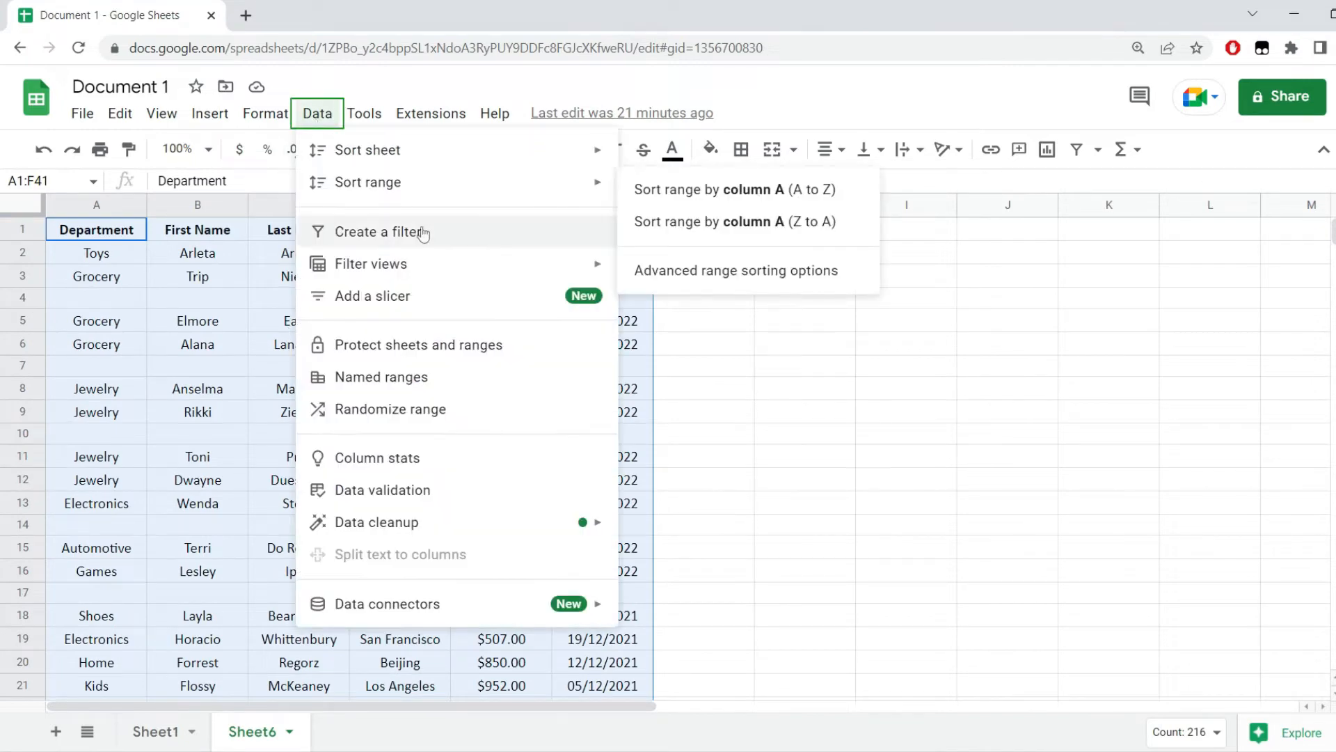
click(387, 231)
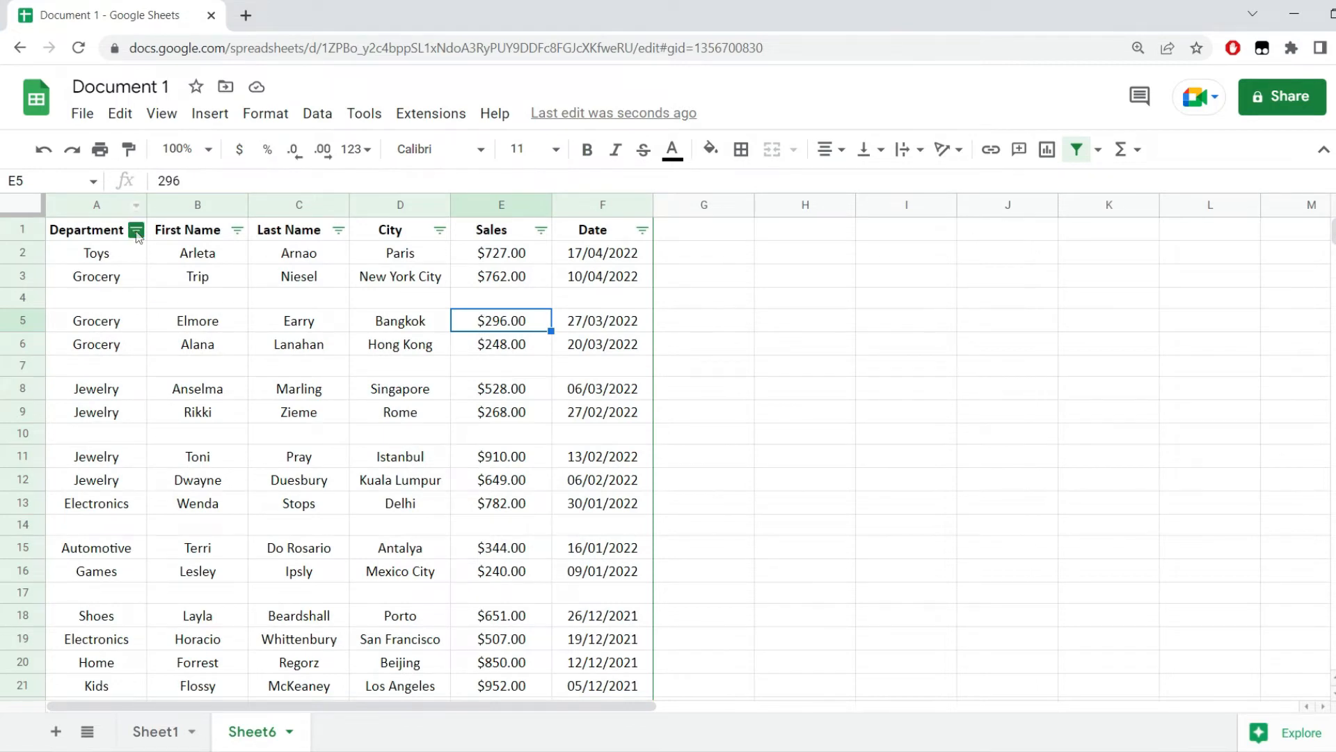
Filter the Department column to show only (Blanks).
click(136, 230)
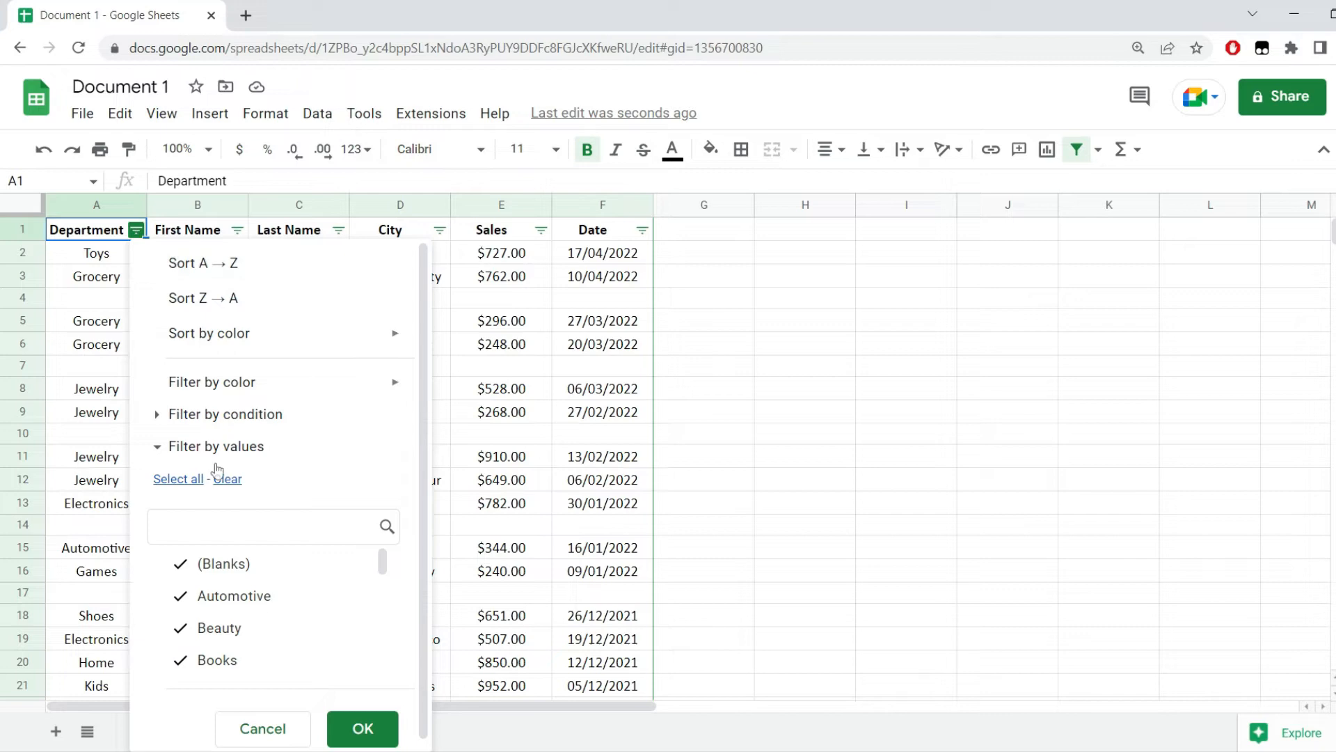
mouse_move(234, 490)
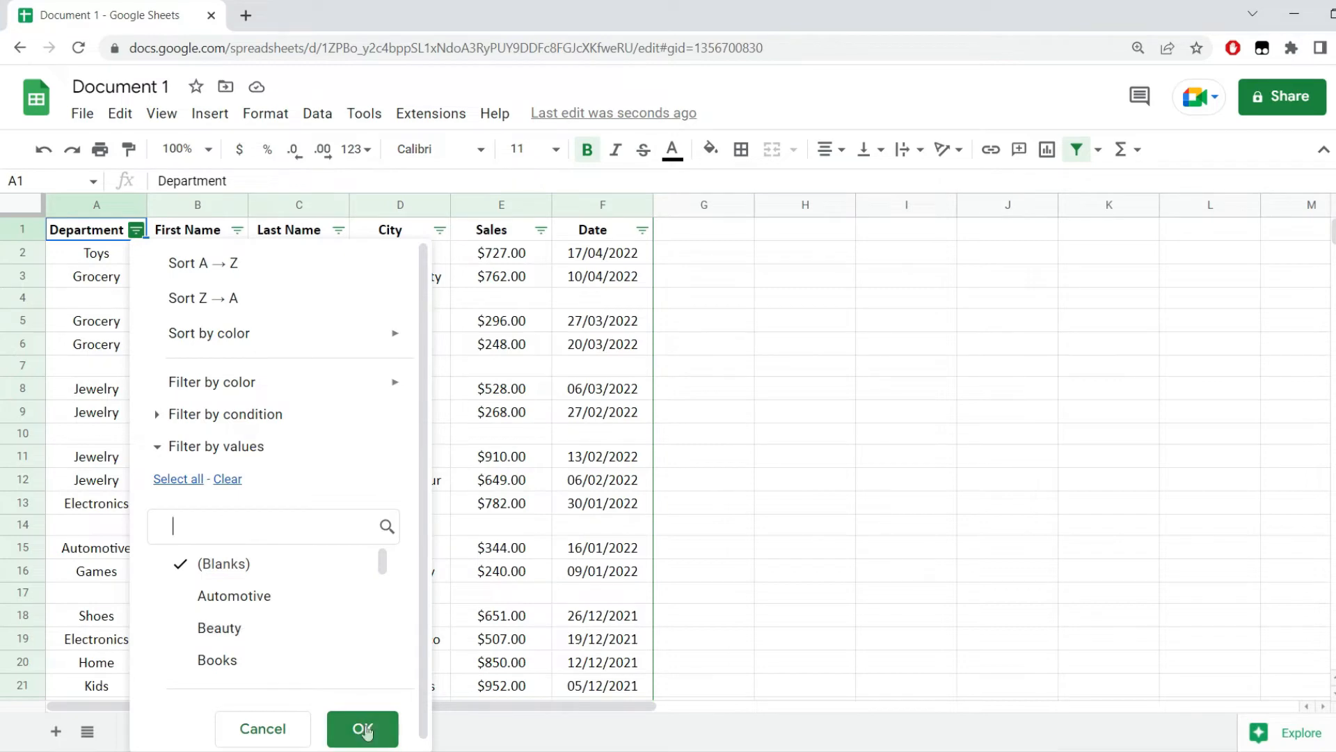
click(361, 729)
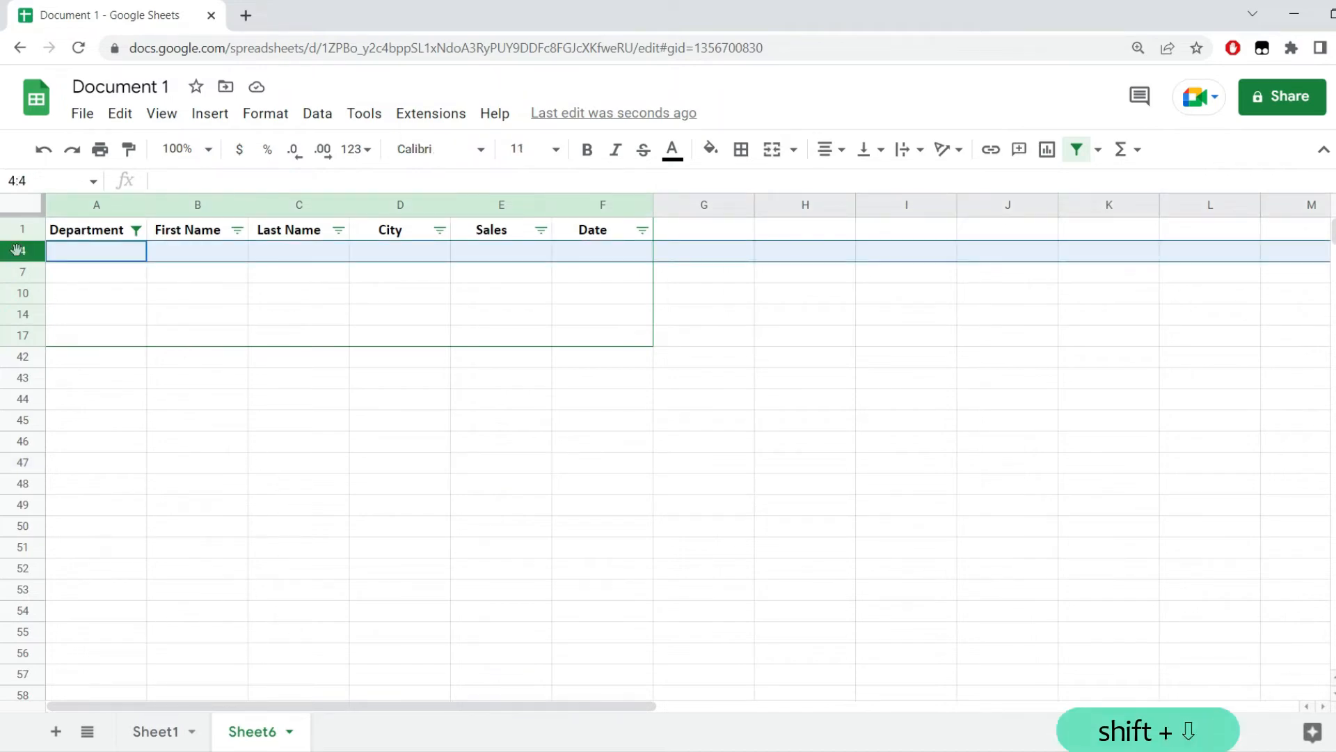
Select the filtered blank rows 4 through 17 and delete them.
key(shift+Down)
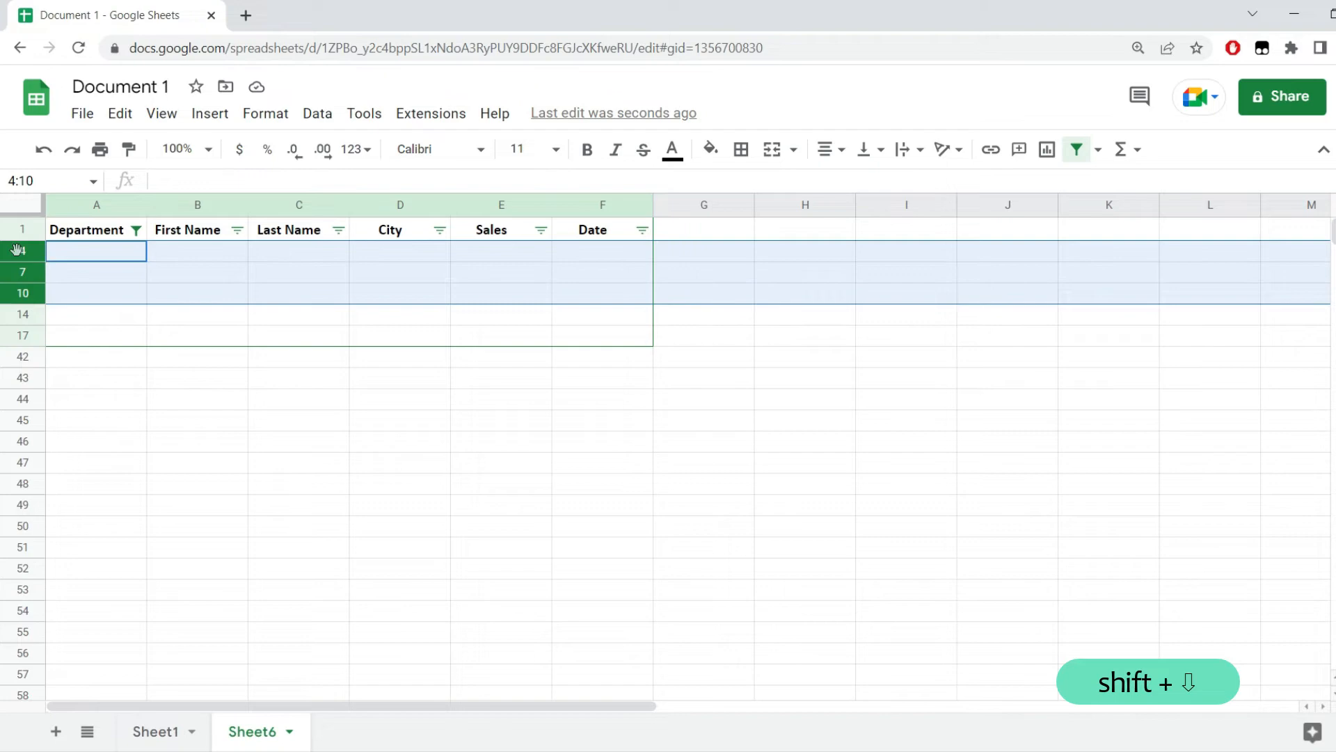
key(shift+down)
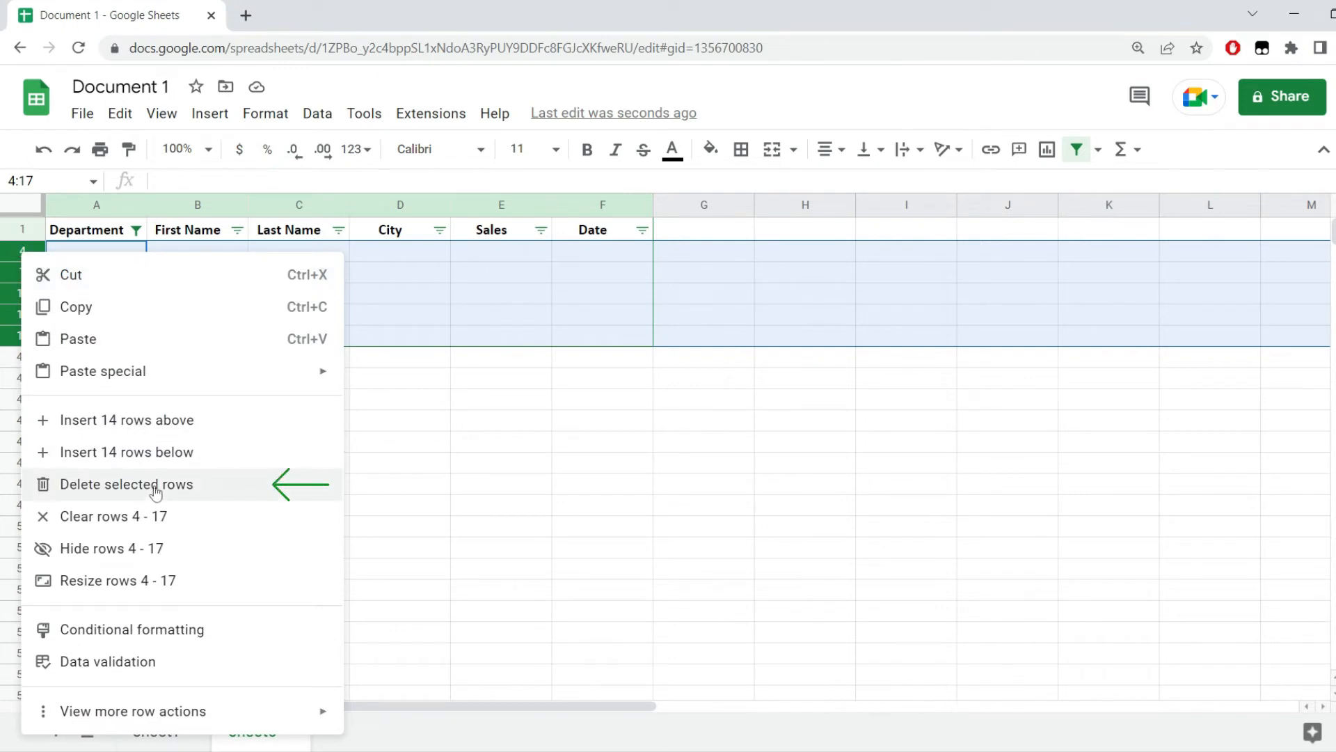
click(126, 484)
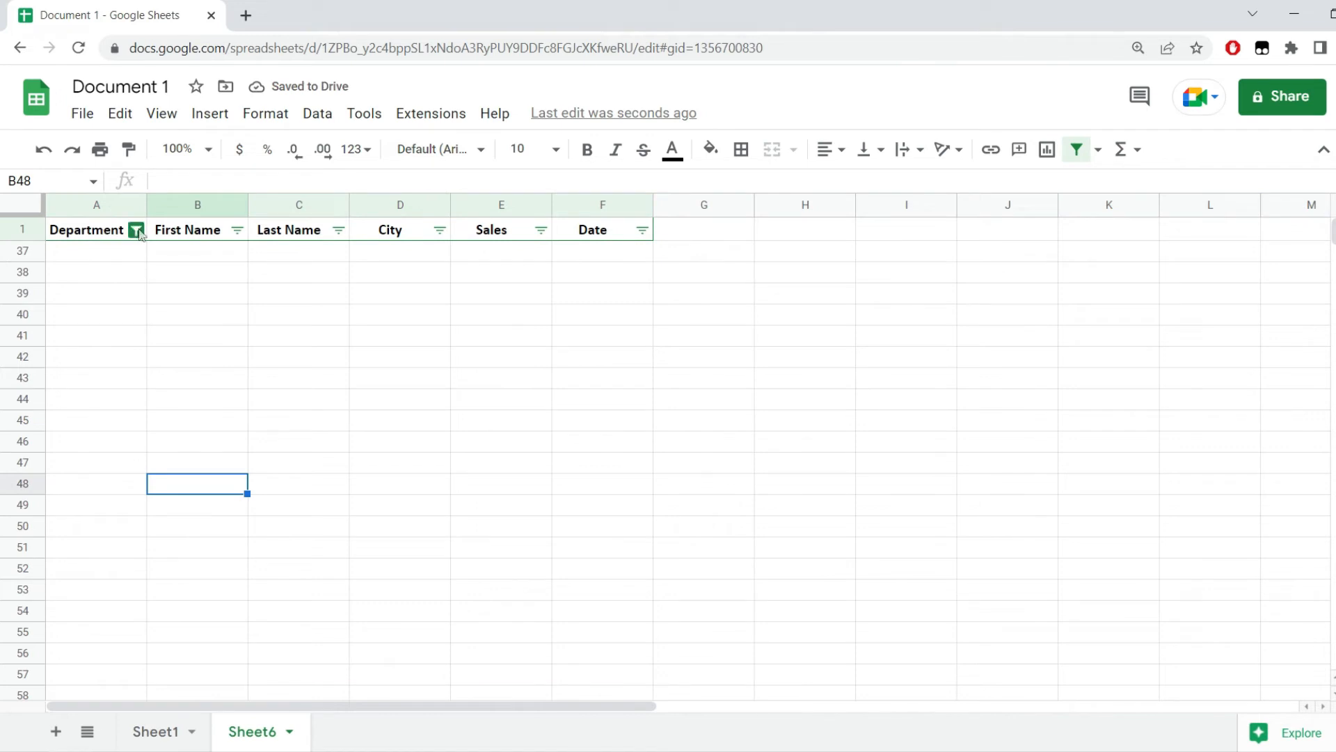
Reset the Department filter to Select all, showing all 35 contiguous records.
click(136, 229)
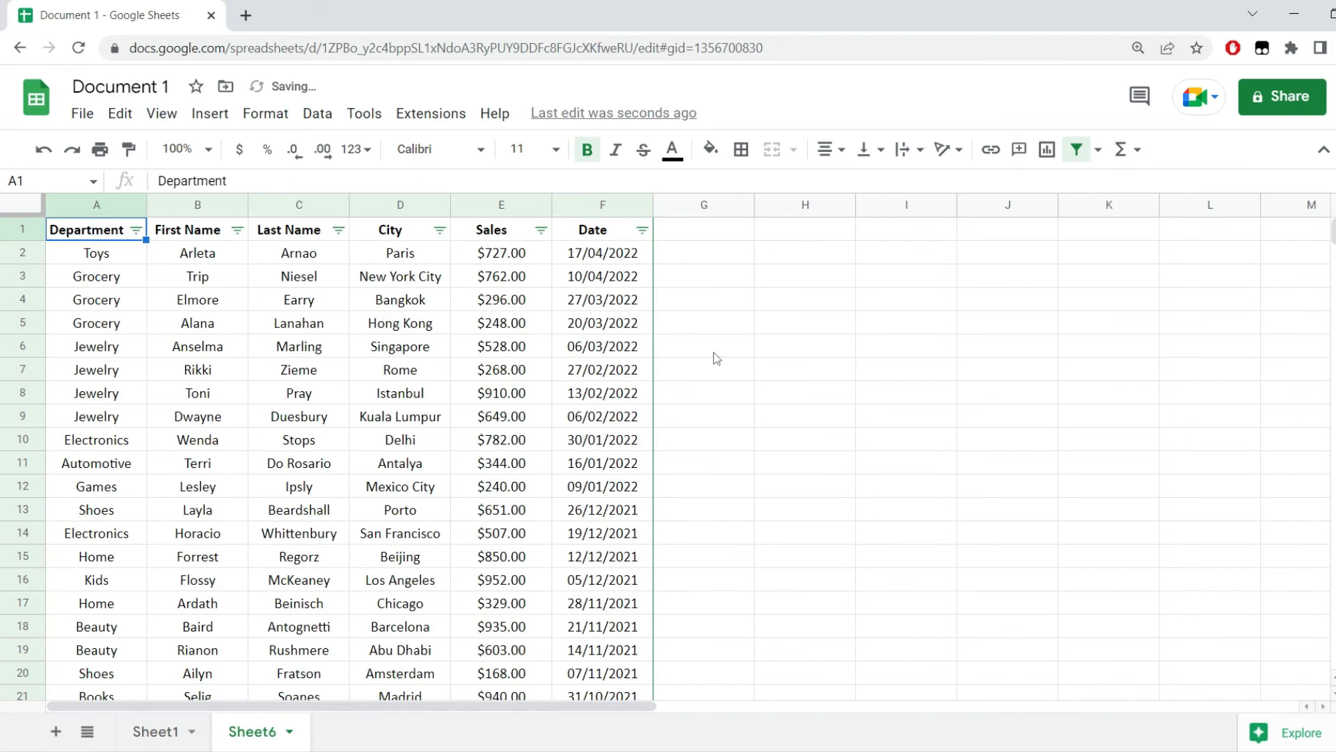
scroll(down, 3)
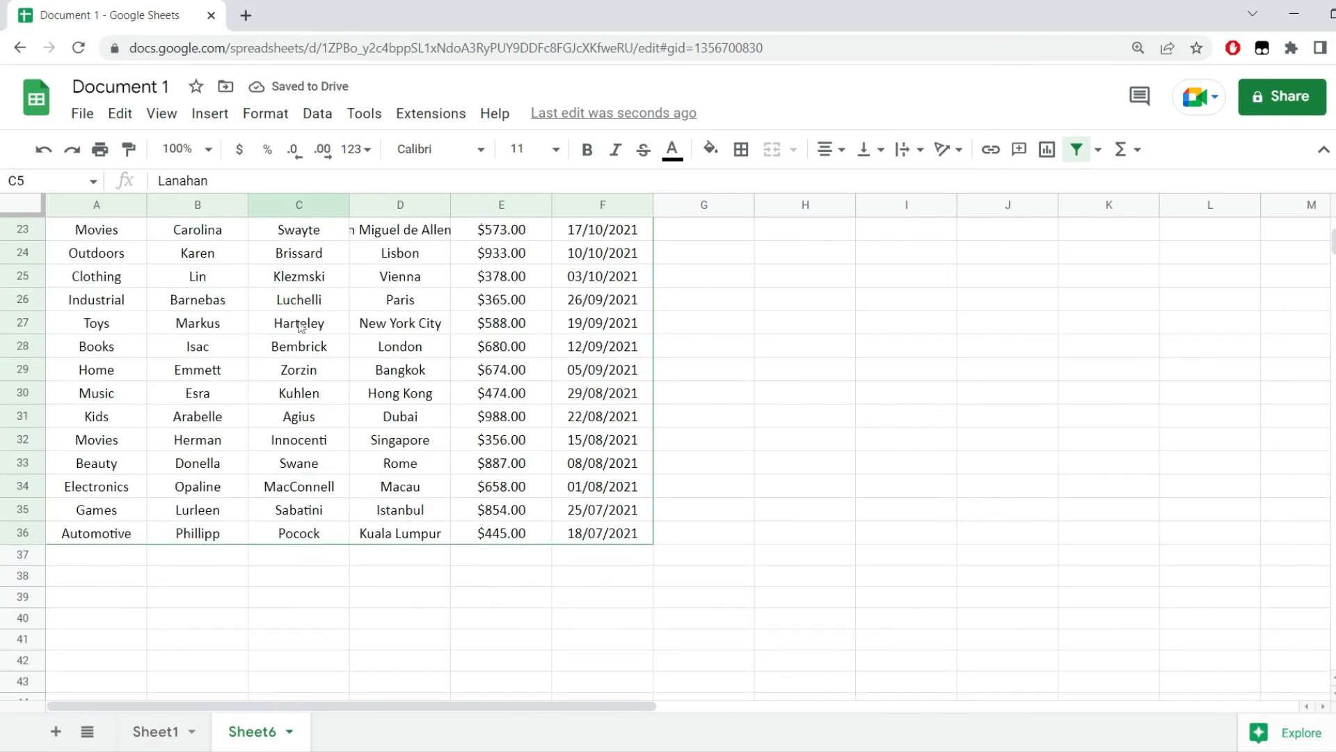